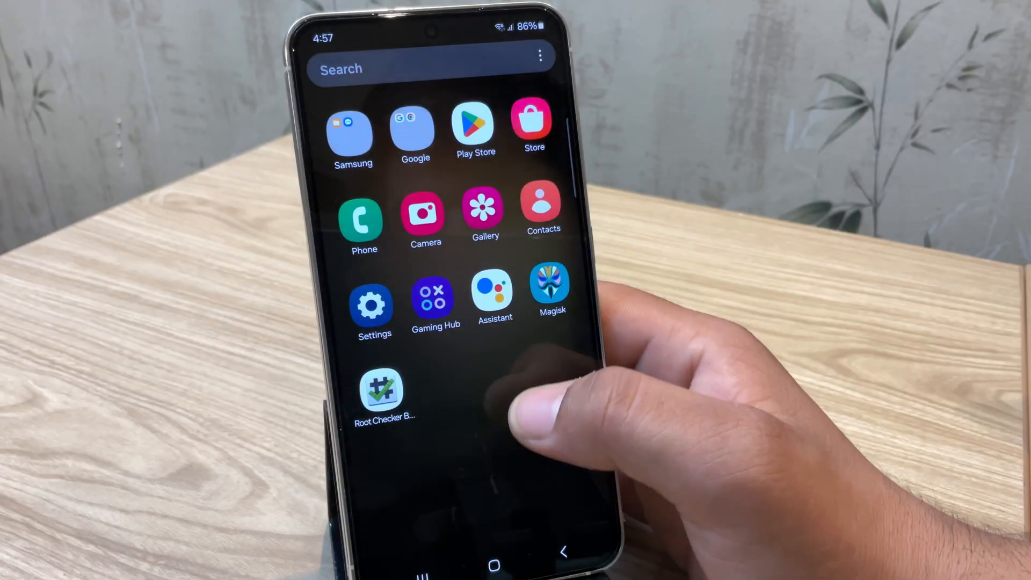
Confirm in About phone that the device is a Galaxy S23, model SM-S911B
click(552, 289)
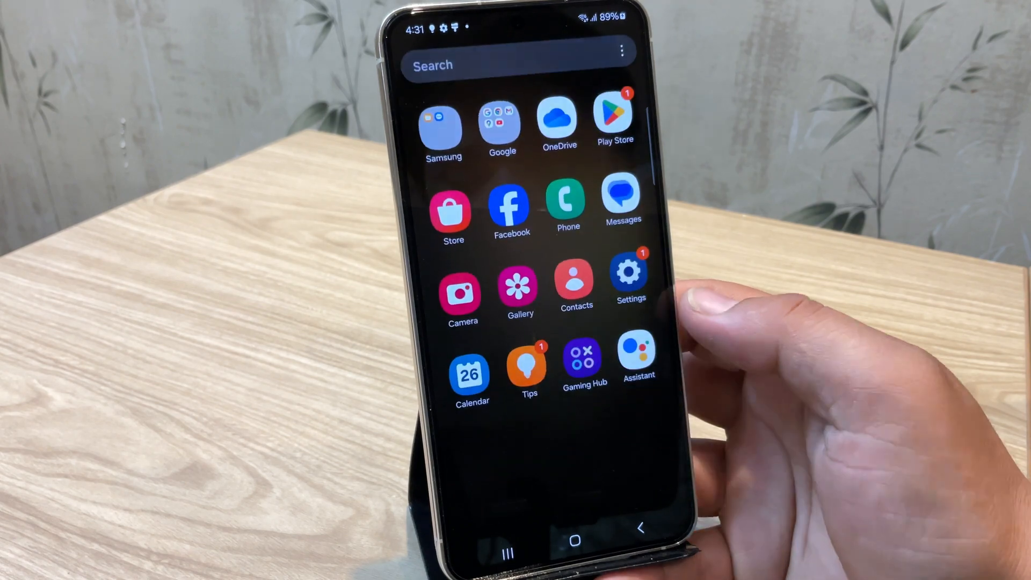
click(630, 273)
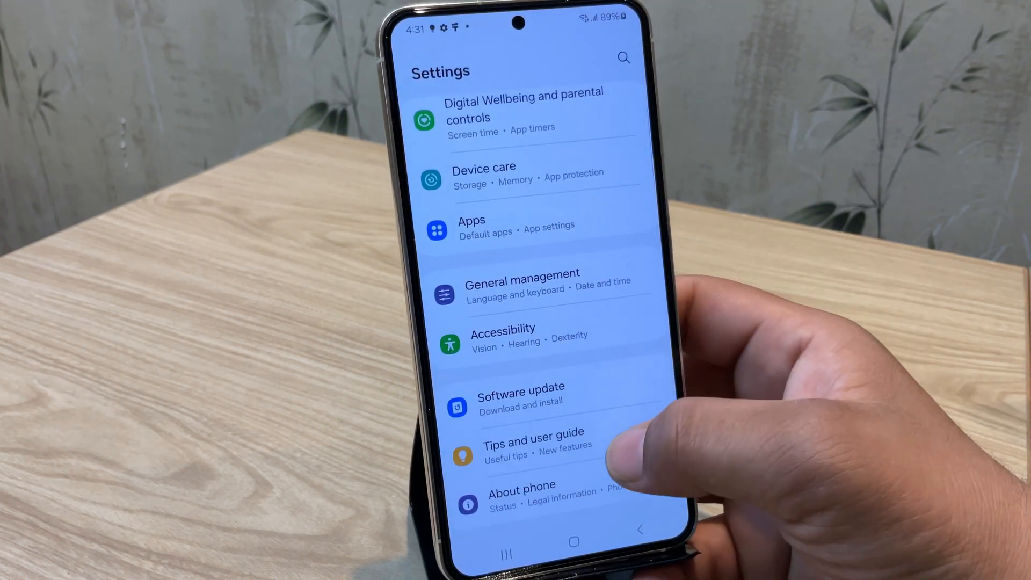
click(521, 484)
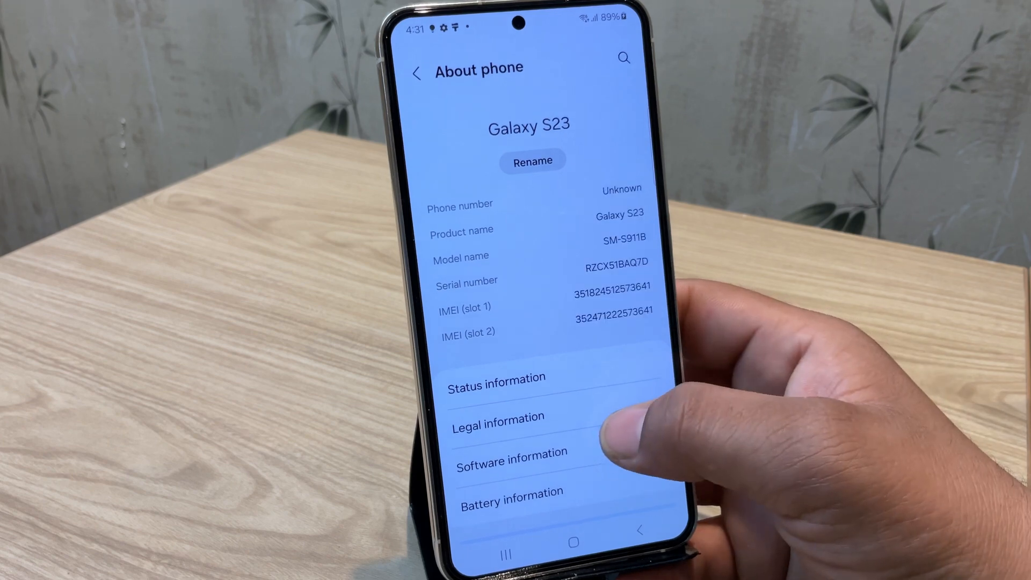
click(511, 453)
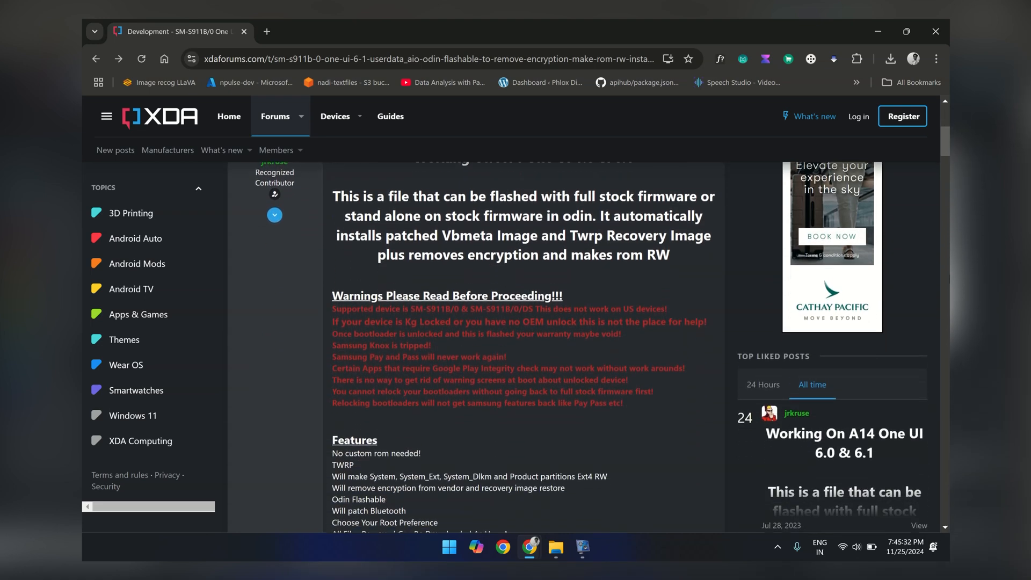
Scroll the SM-S911B USERDATA AIO thread down to its Odin flashing instructions
scroll(down, 3)
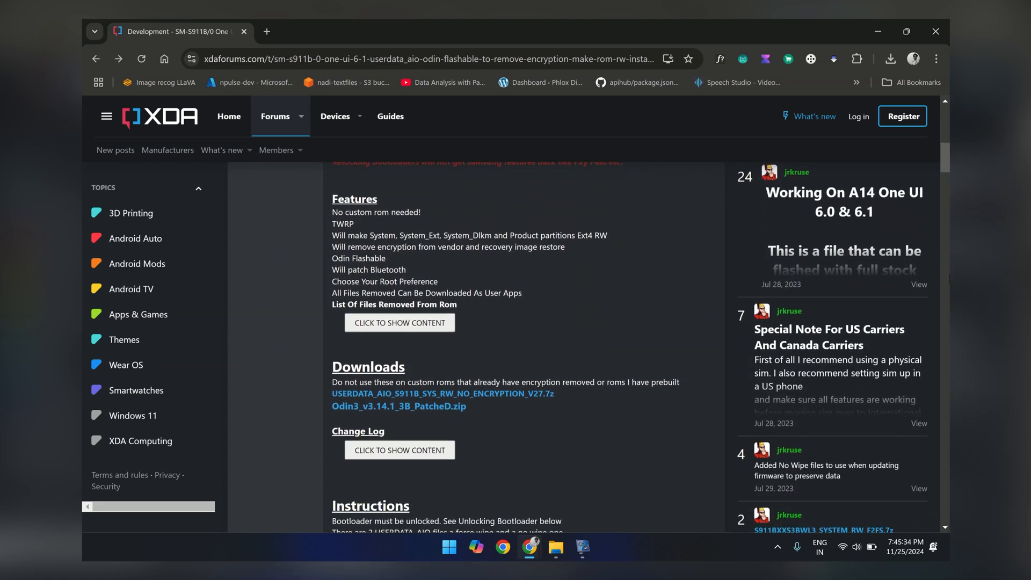
scroll(down, 3)
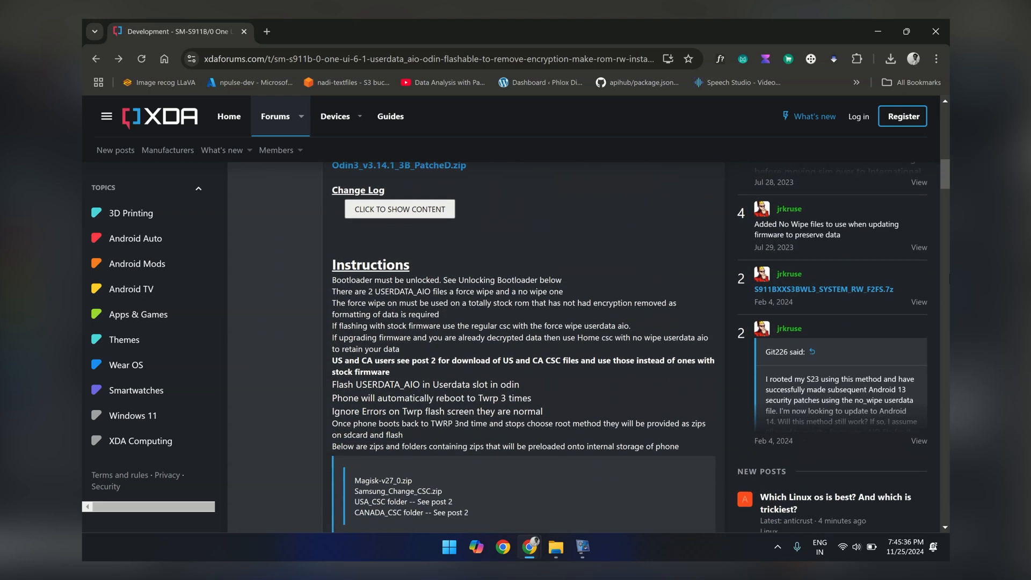